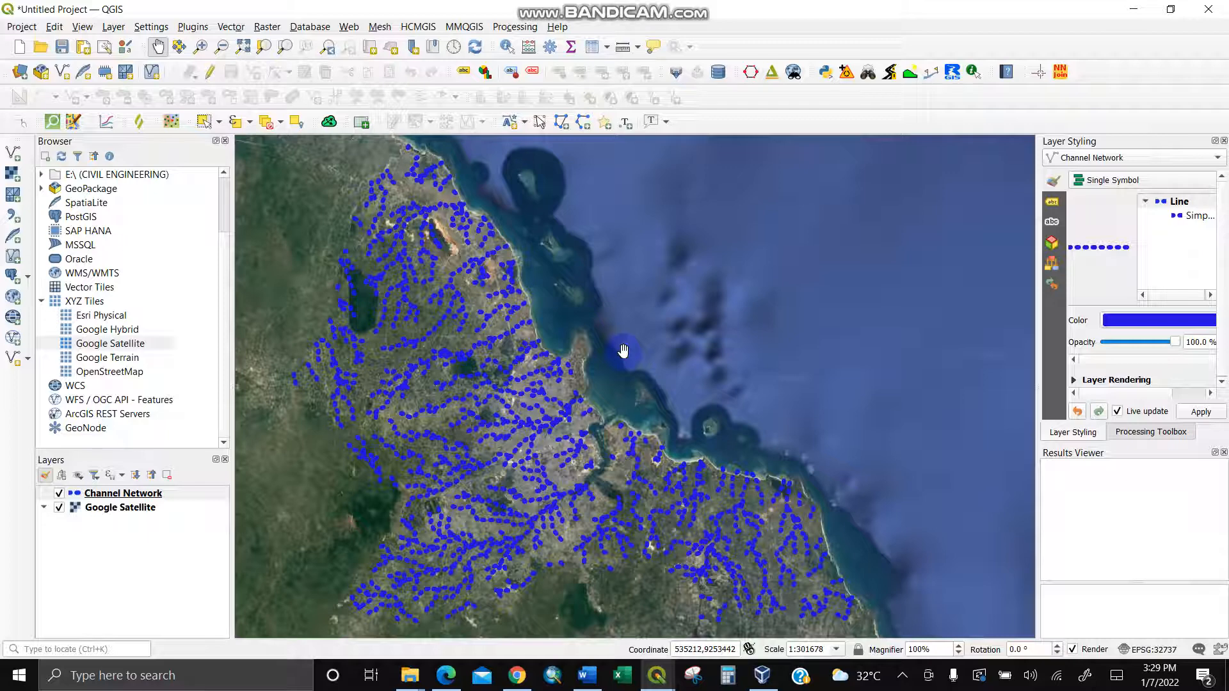
mouse_move(476, 442)
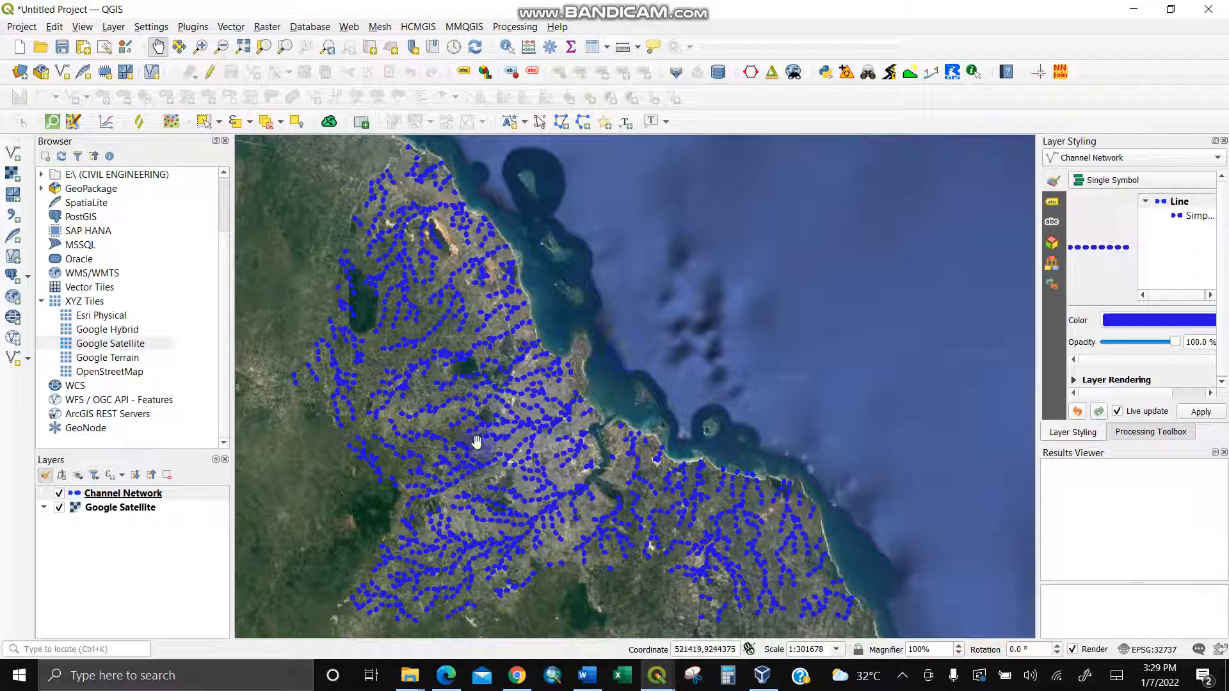
Begin exporting Channel Network via Save Features As with GeoJSON format and browse for the save location
left_click(123, 492)
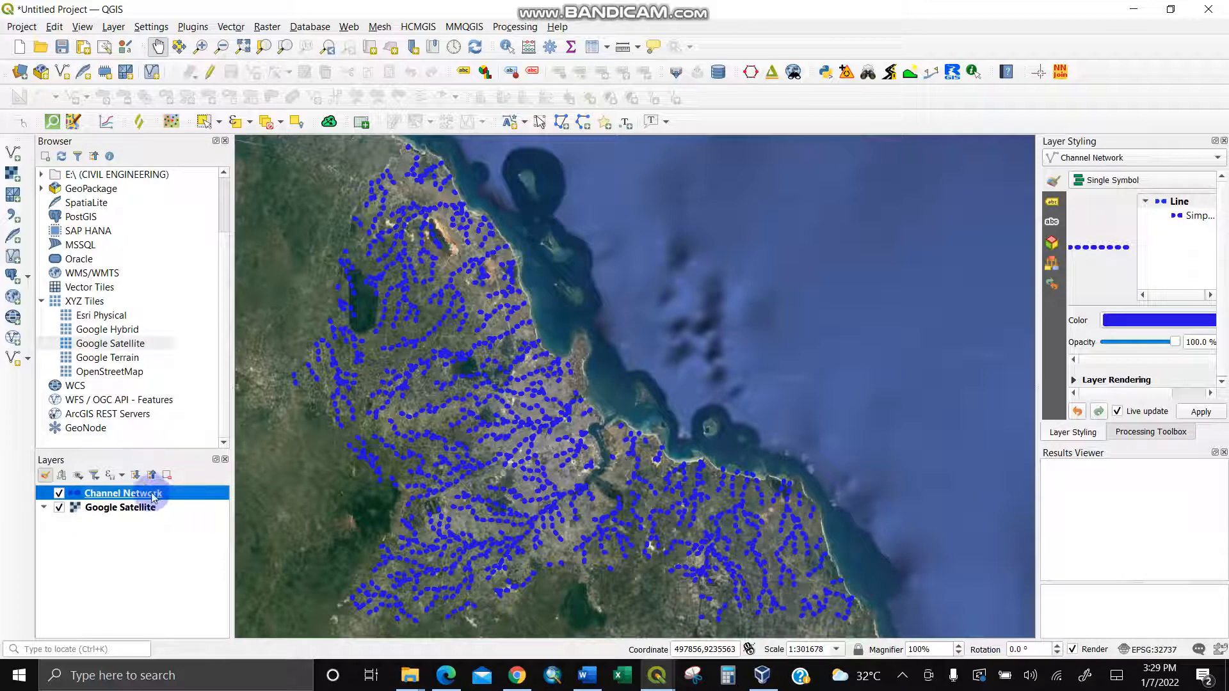
mouse_move(122, 493)
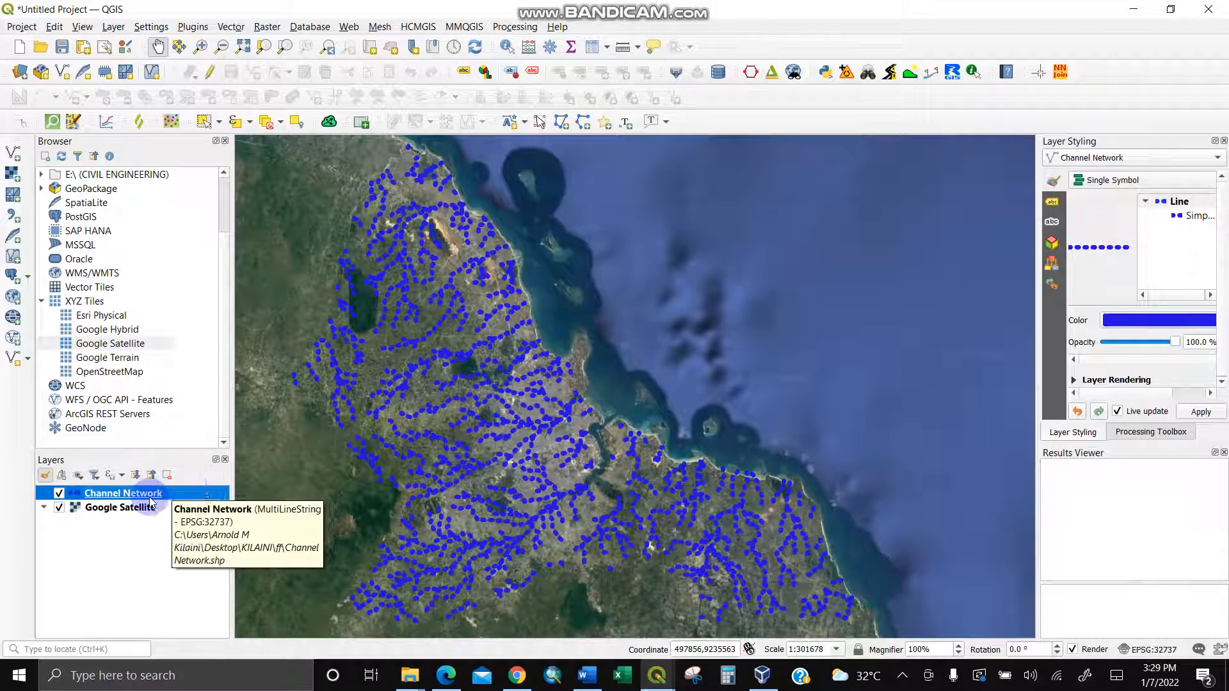
mouse_move(161, 494)
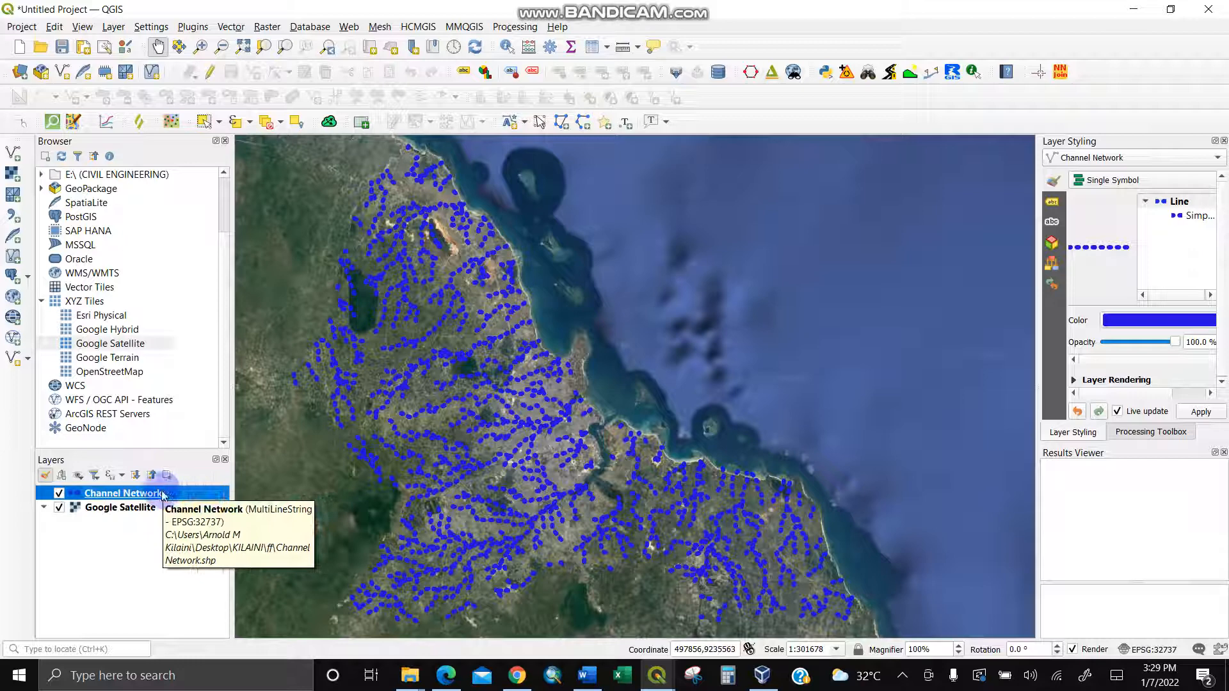
right_click(123, 493)
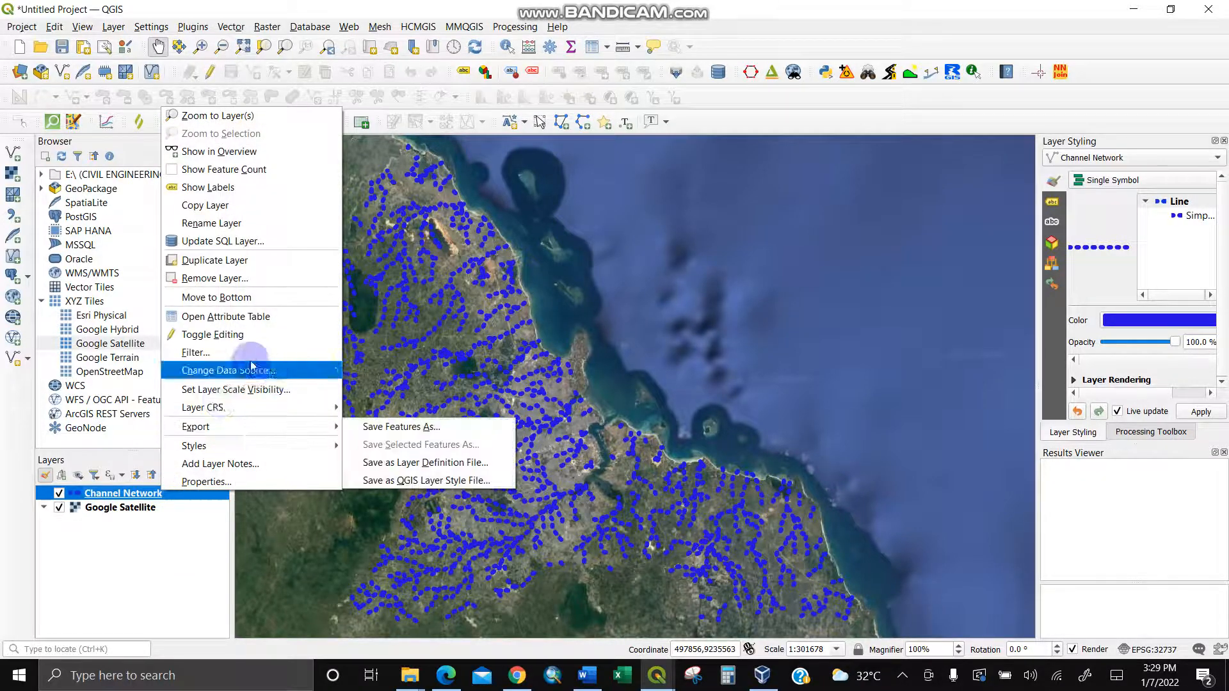
left_click(400, 426)
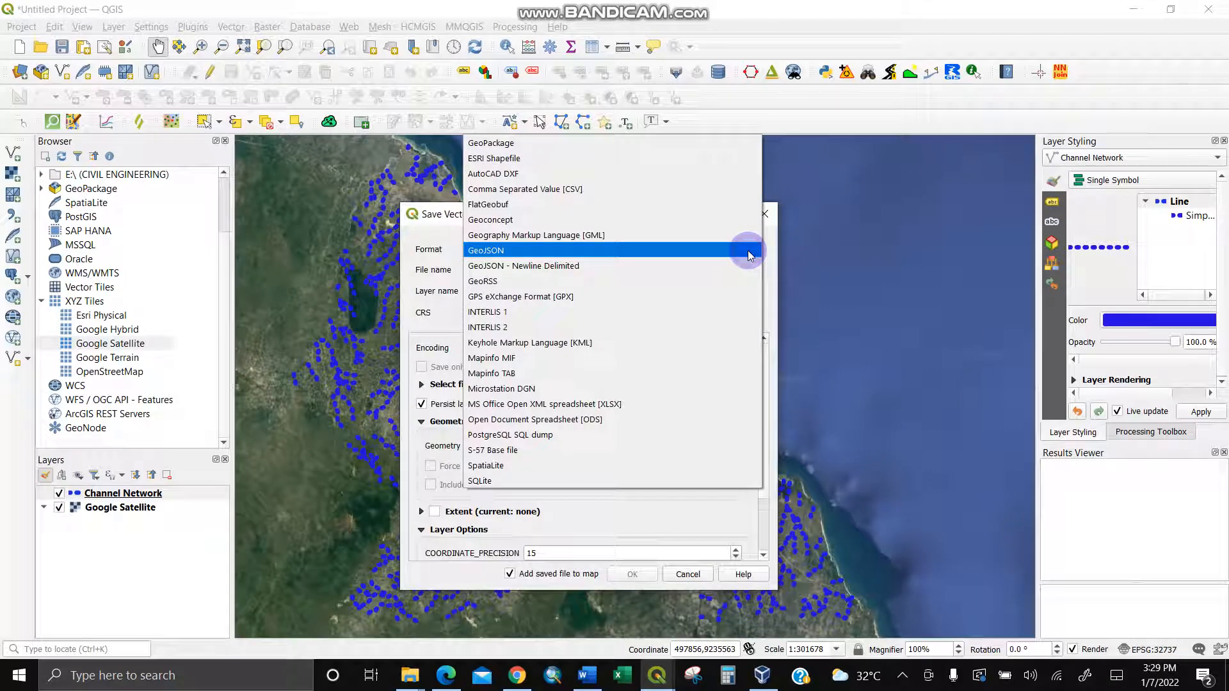
left_click(486, 249)
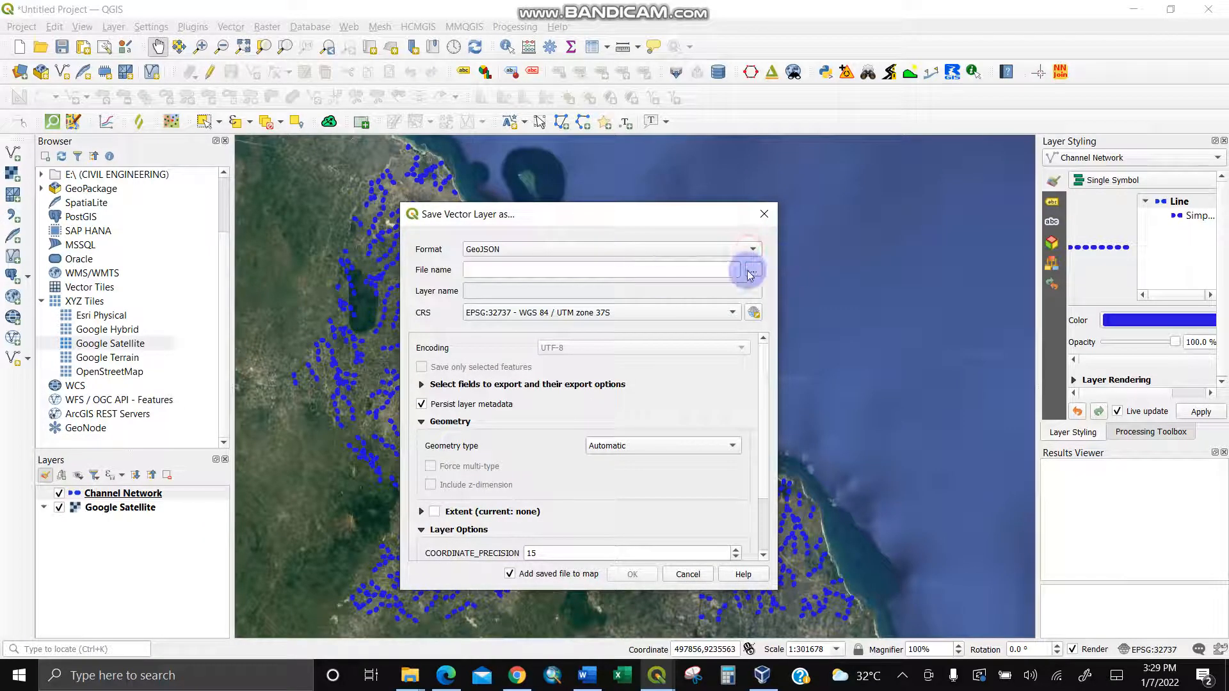
left_click(748, 270)
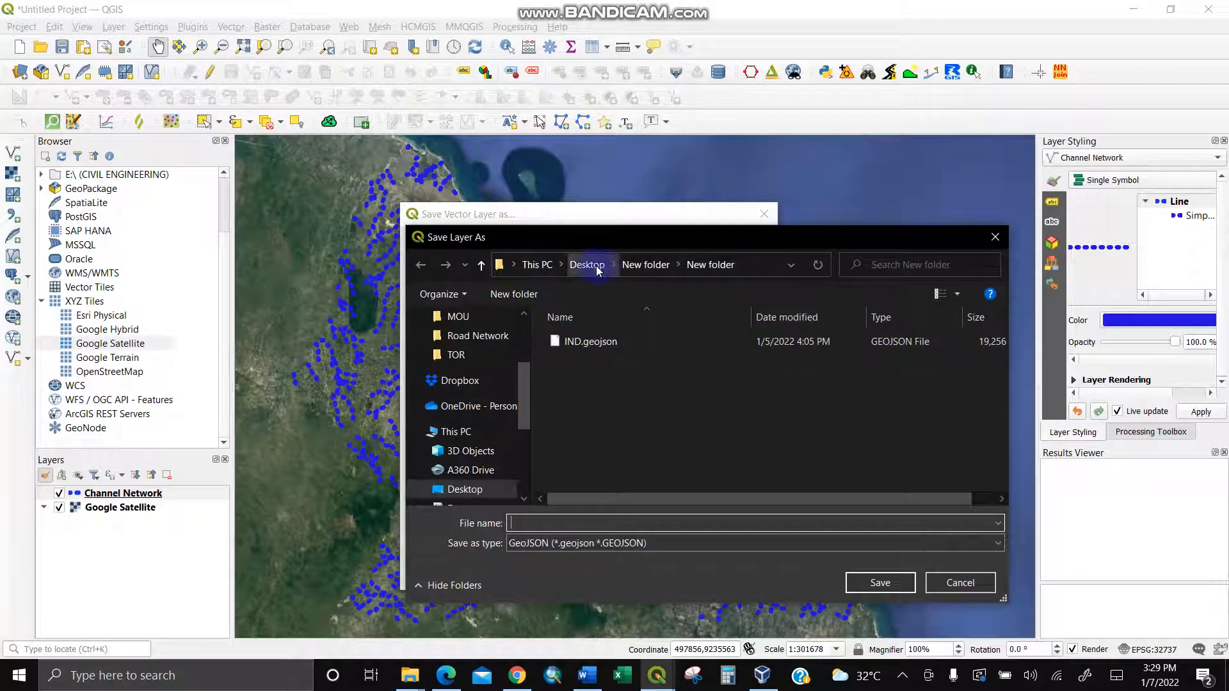
Save the export as 'Channels Network-1' in Desktop > KILAINI > ff > Geojson
left_click(586, 264)
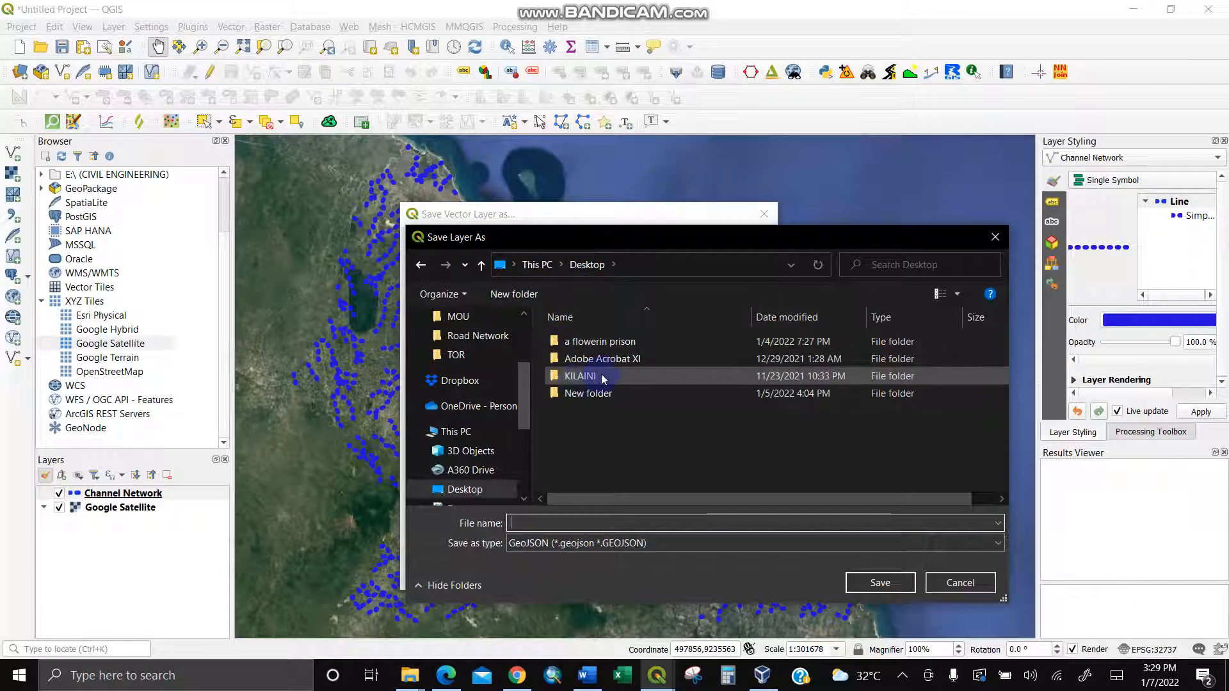
double_click(580, 375)
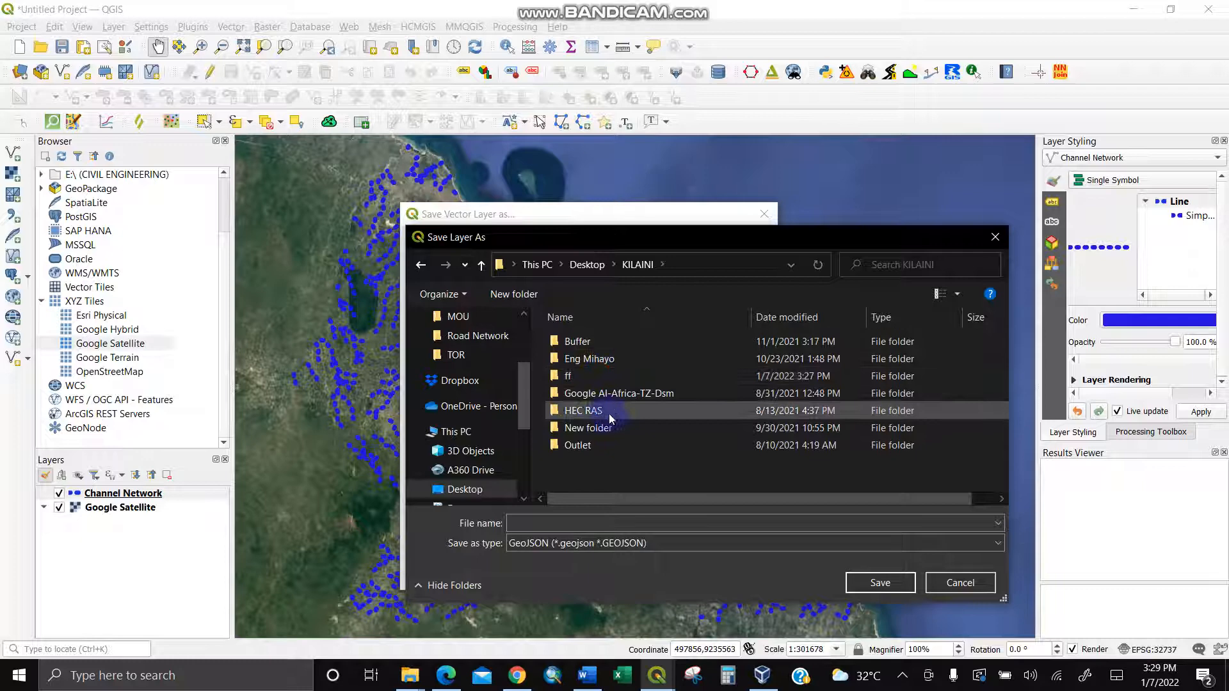
left_click(577, 444)
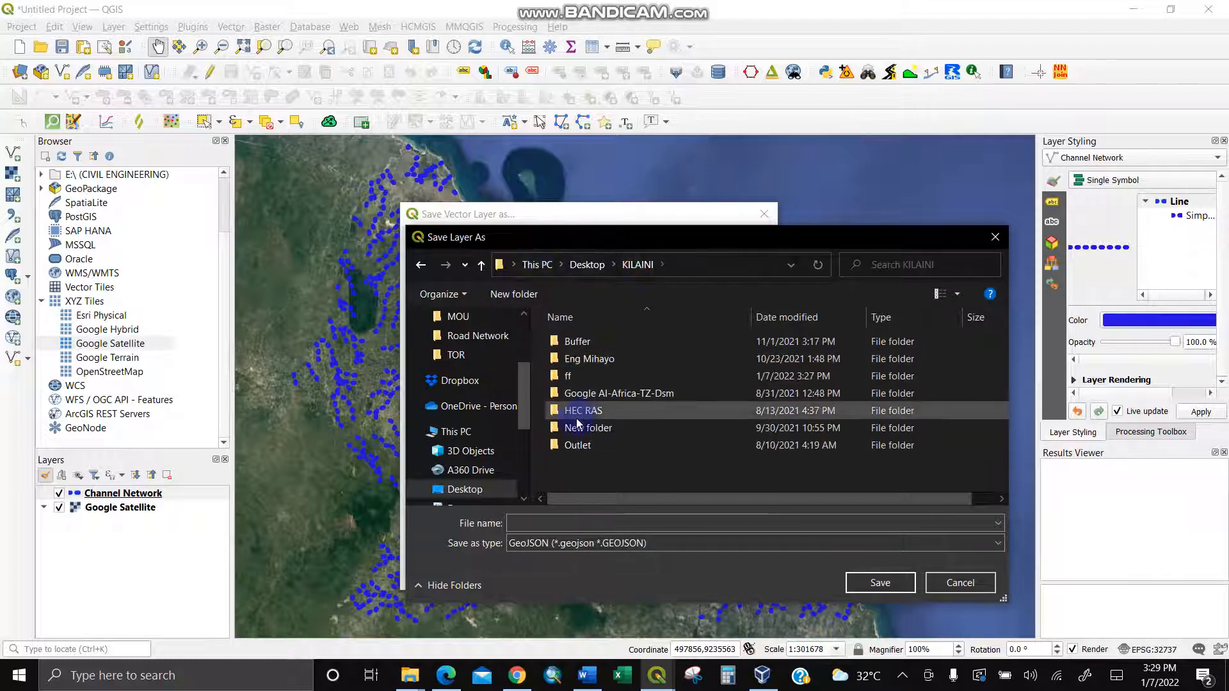
double_click(567, 375)
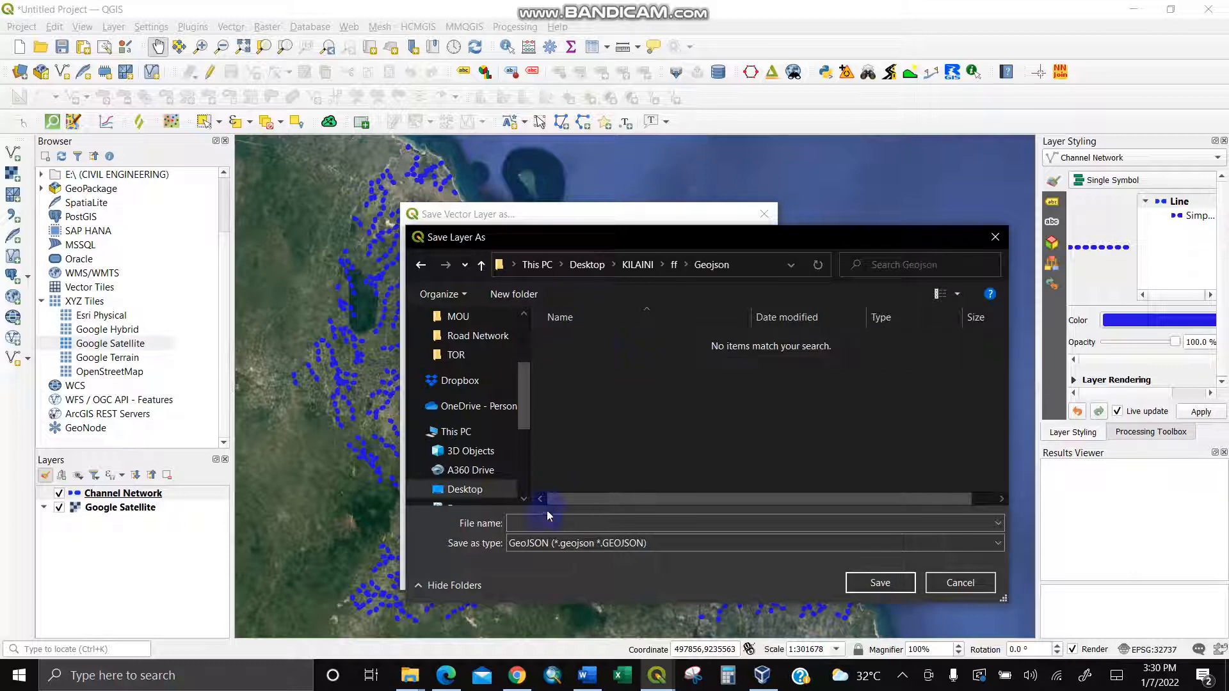
type("Ch")
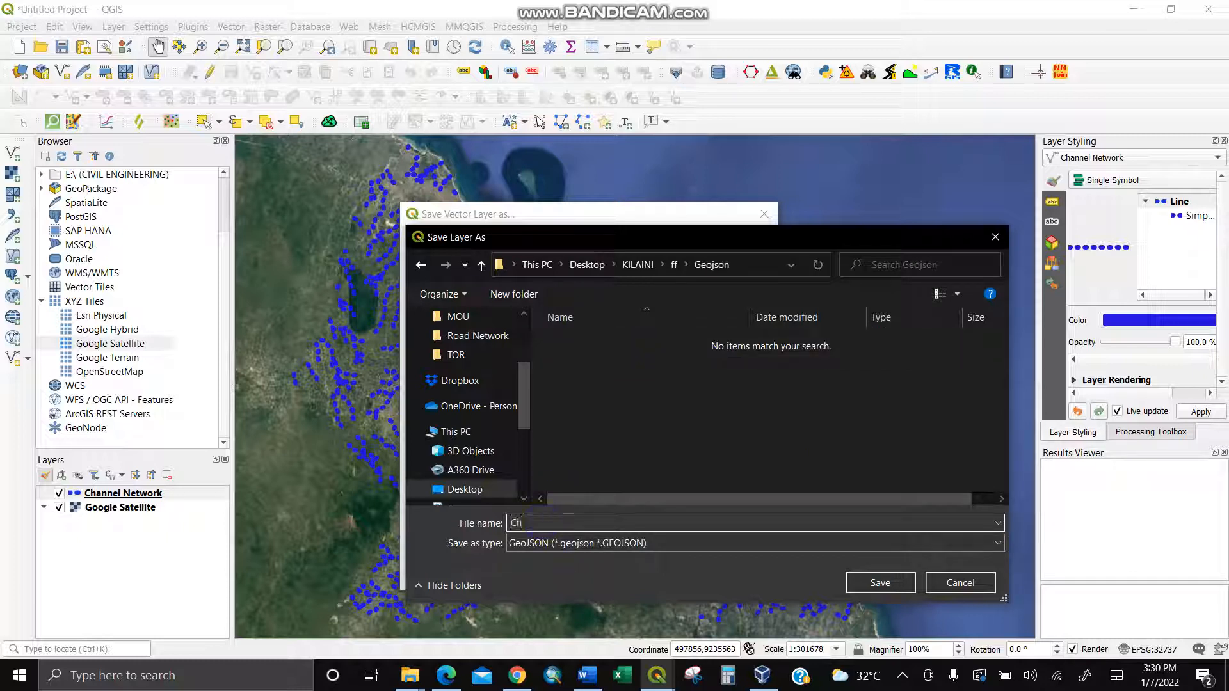
type("annels")
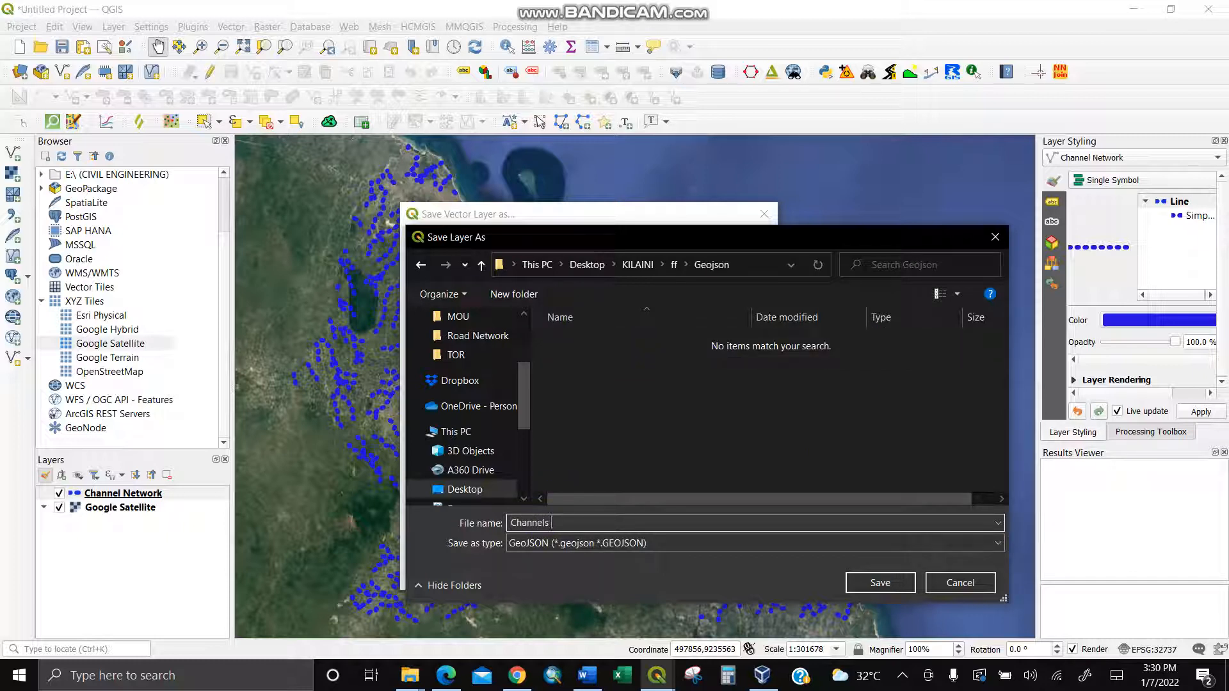
type("Network")
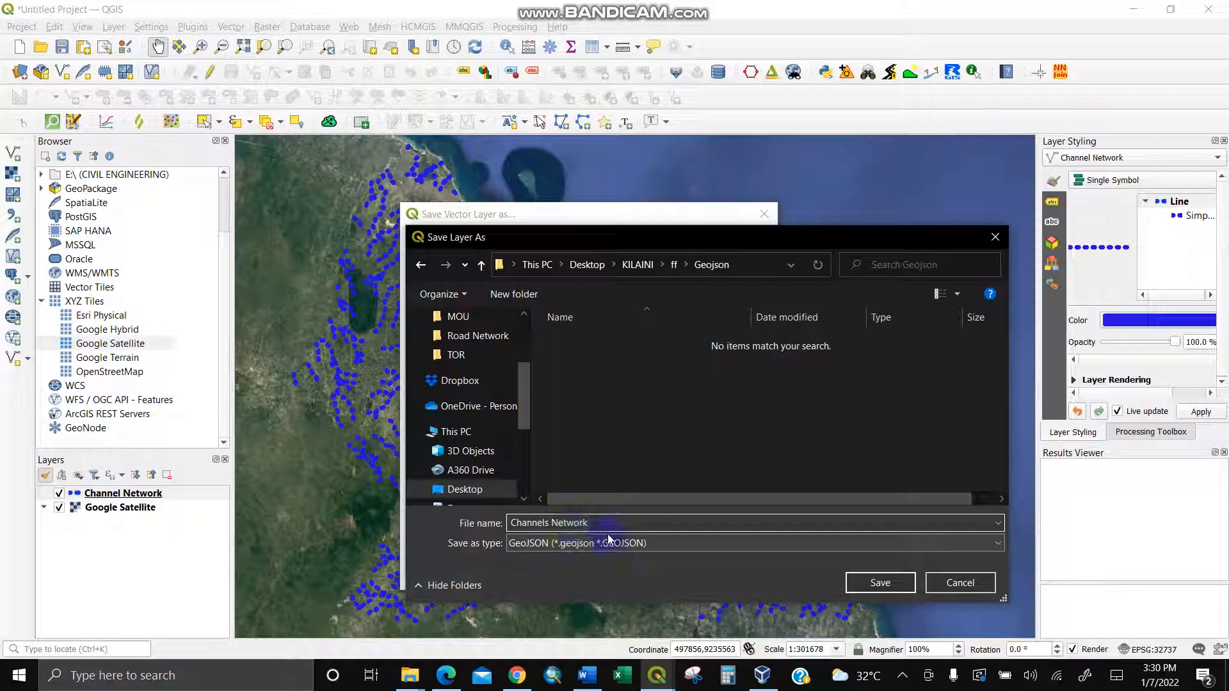
type("-1")
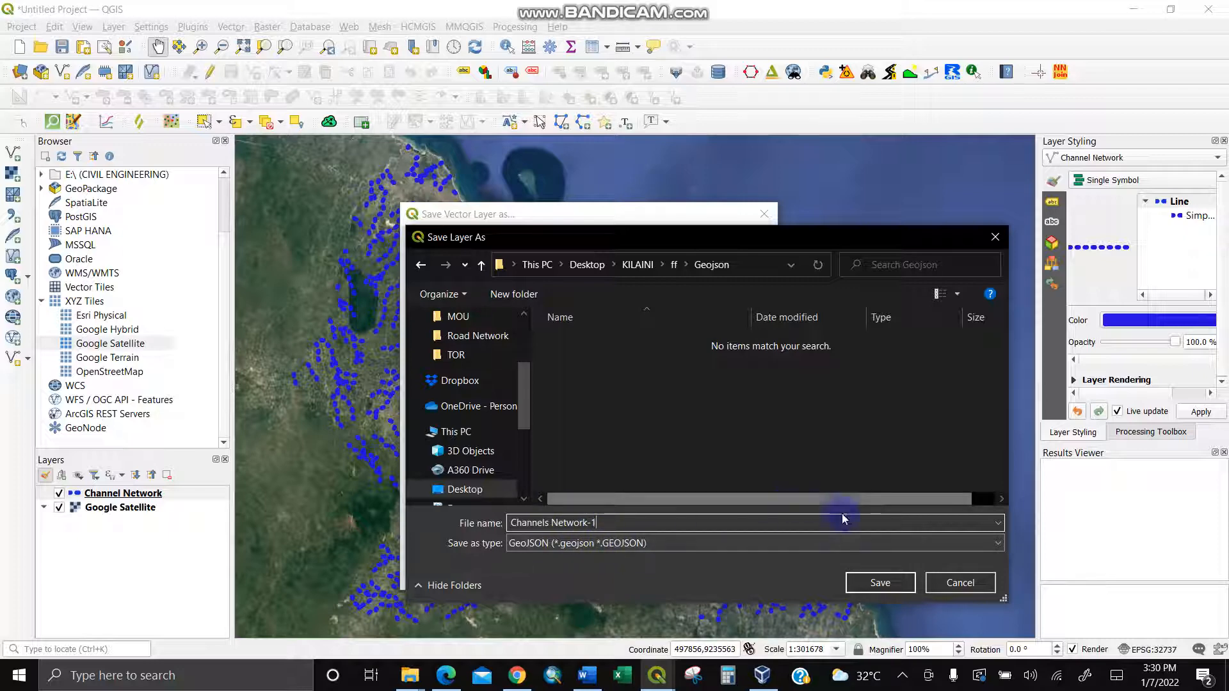
left_click(879, 583)
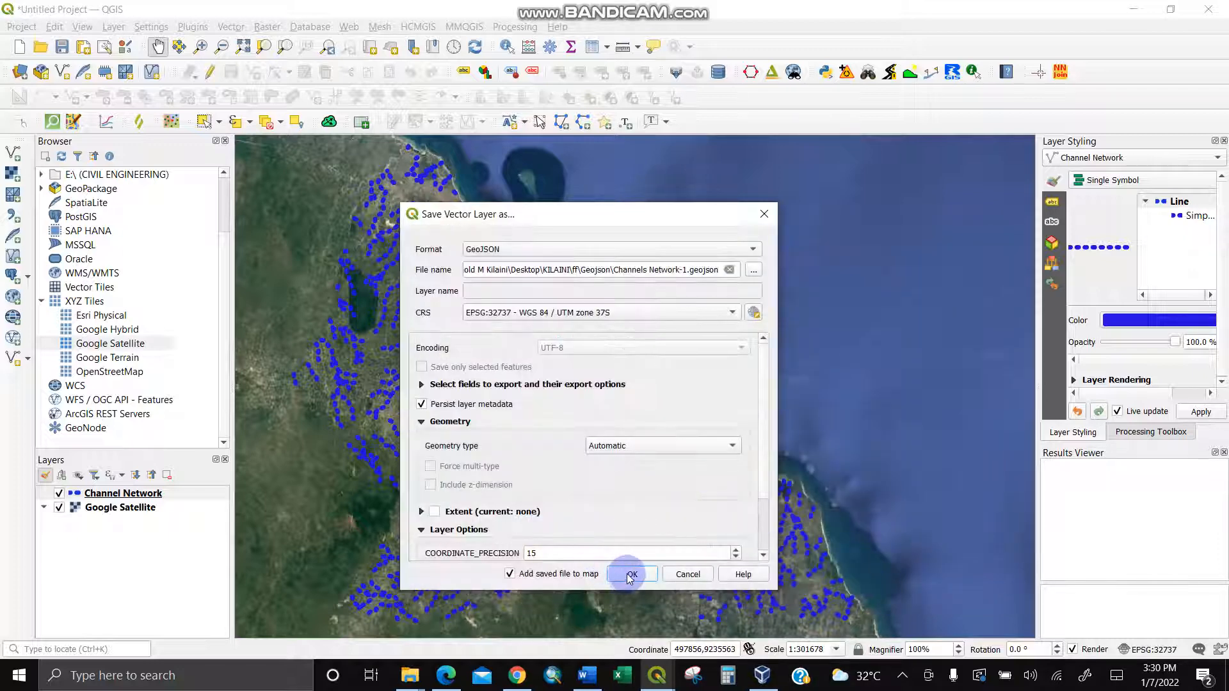
Run the export to add the new layer and hide the original Channel Network layer
left_click(631, 574)
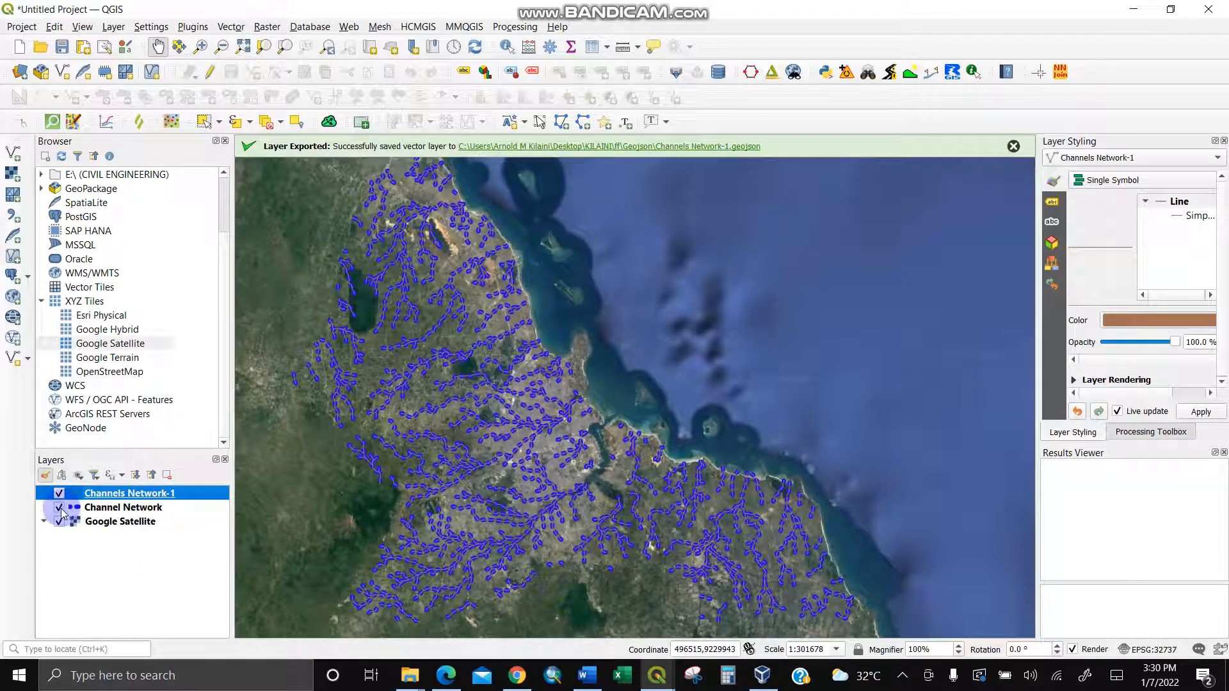
left_click(60, 507)
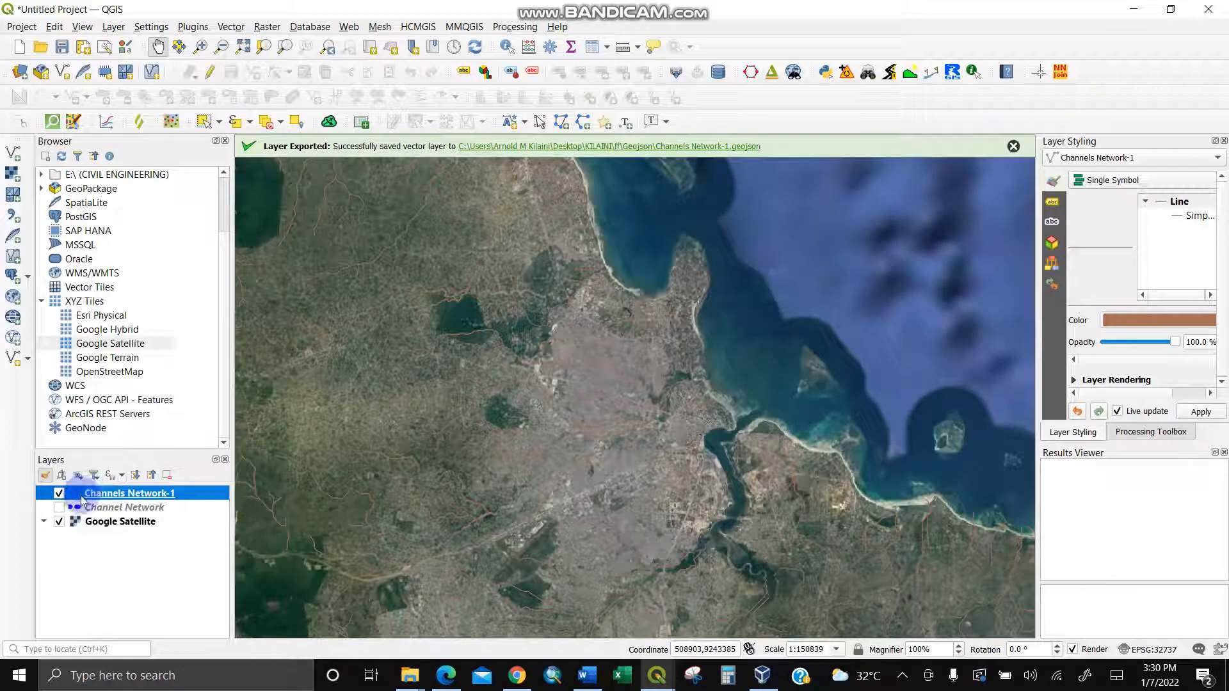
Style Channels Network-1 as red lines about 1.86 mm wide in its Symbology settings
double_click(128, 493)
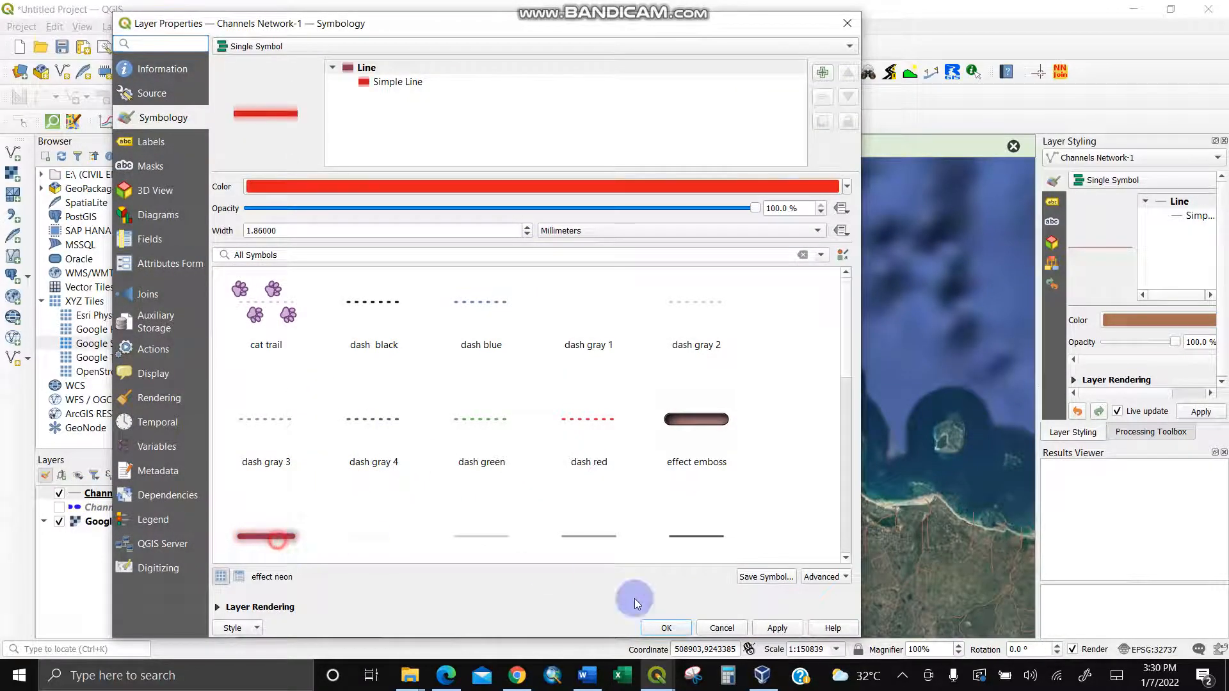
left_click(664, 627)
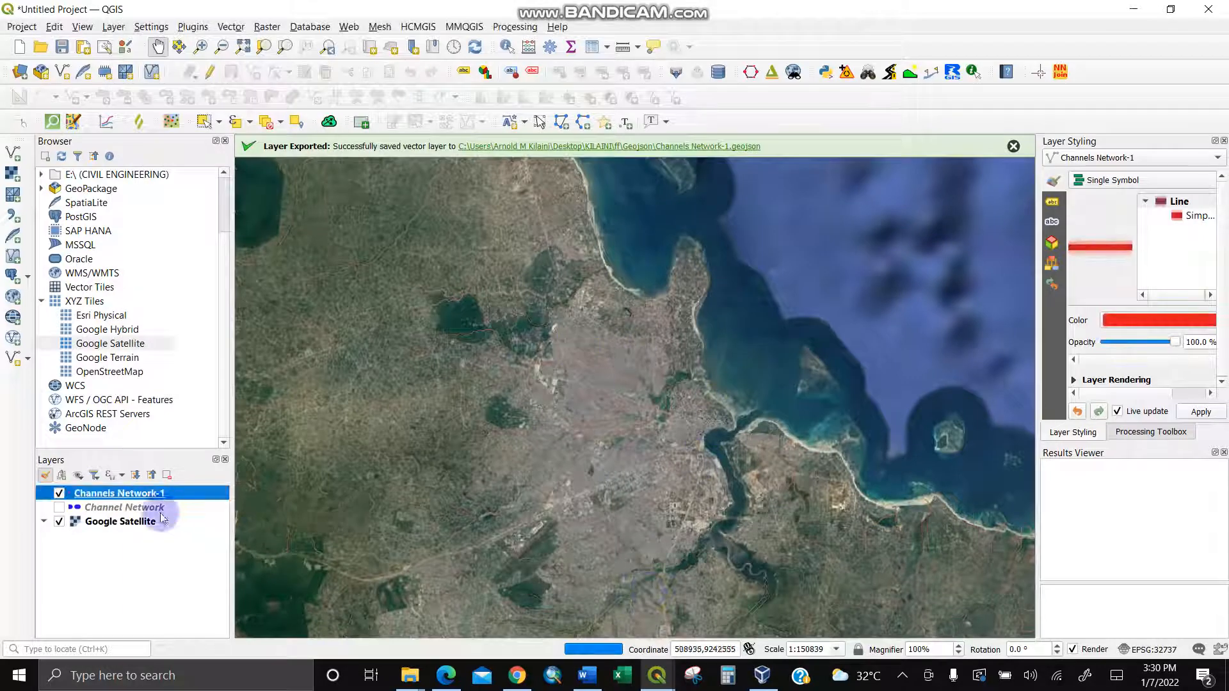
left_click(60, 493)
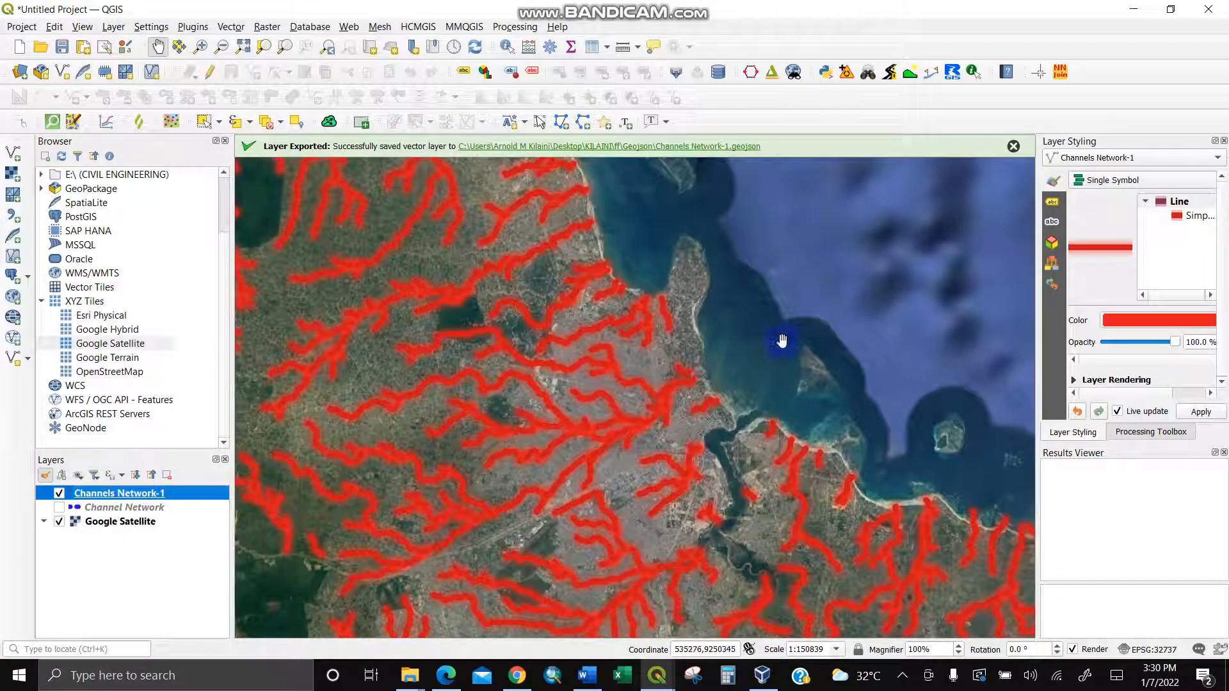
mouse_move(759, 292)
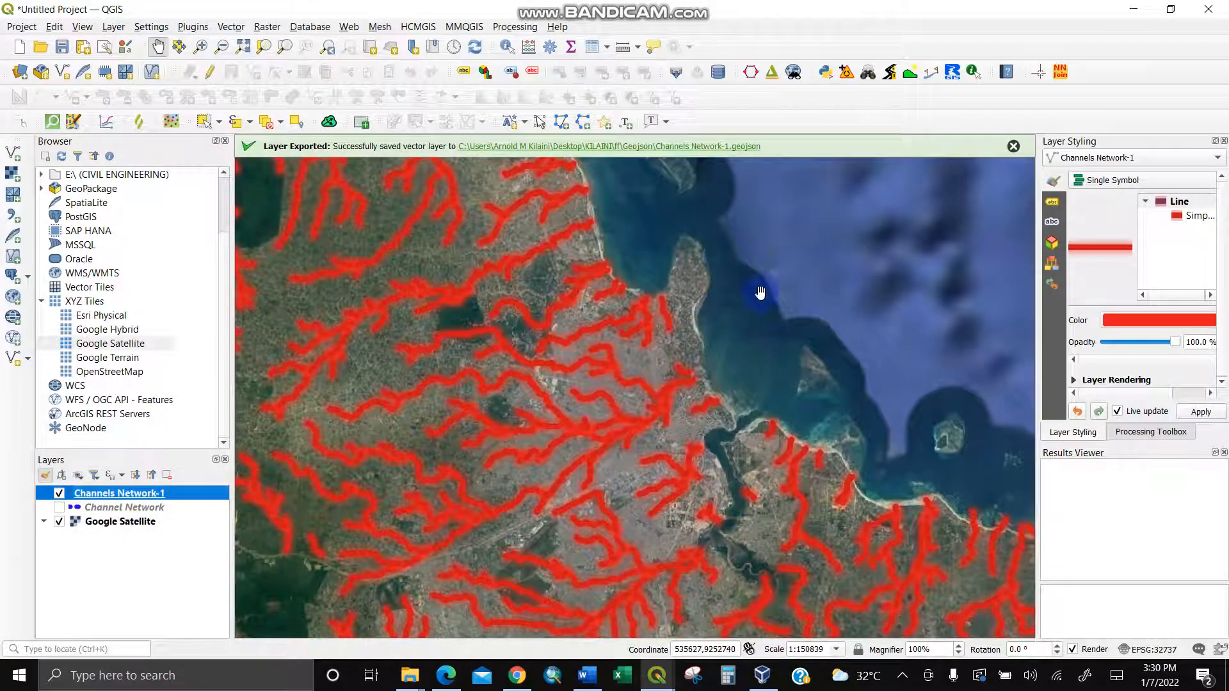